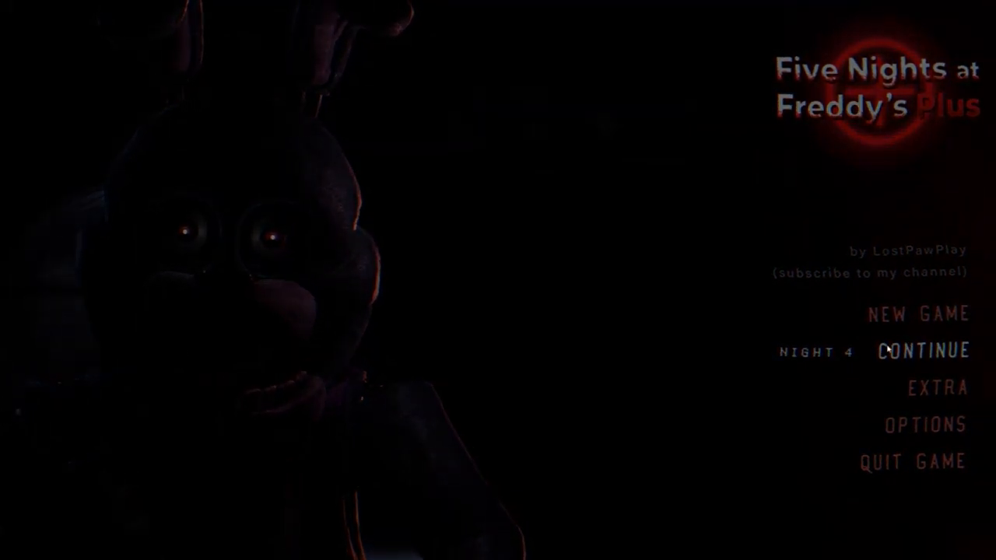
Step: Resume the saved Night 4 from the title screen to start the 12 AM shift
left_click(923, 351)
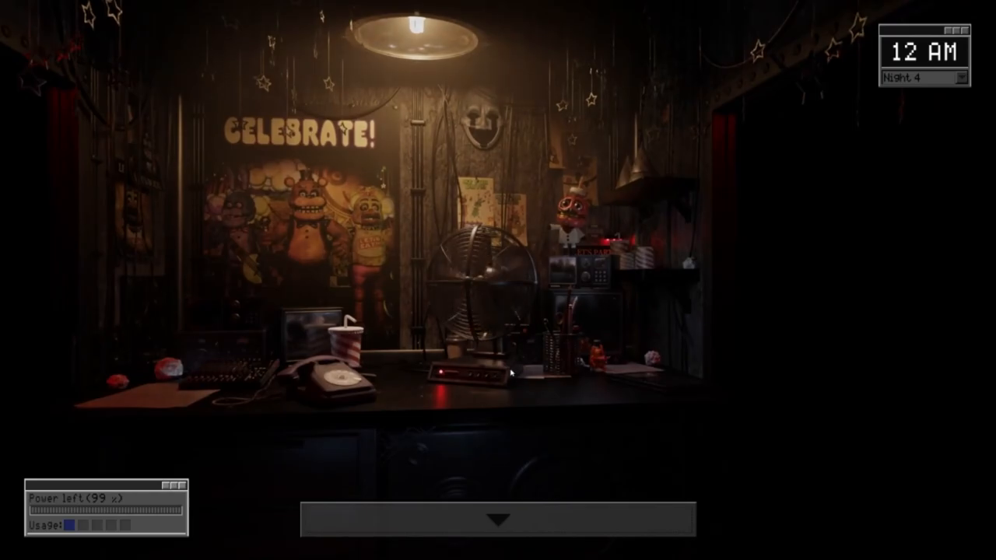
left_click(498, 520)
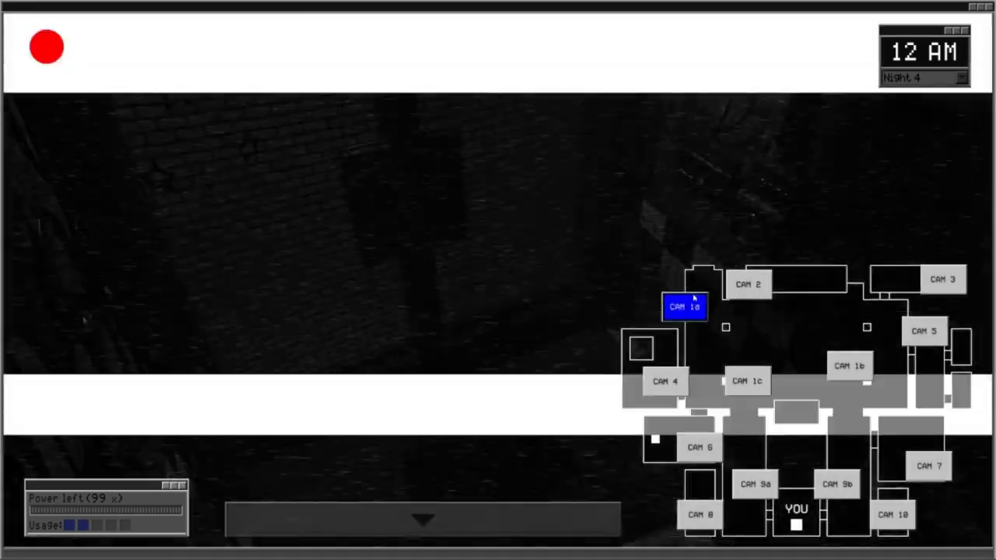
left_click(748, 283)
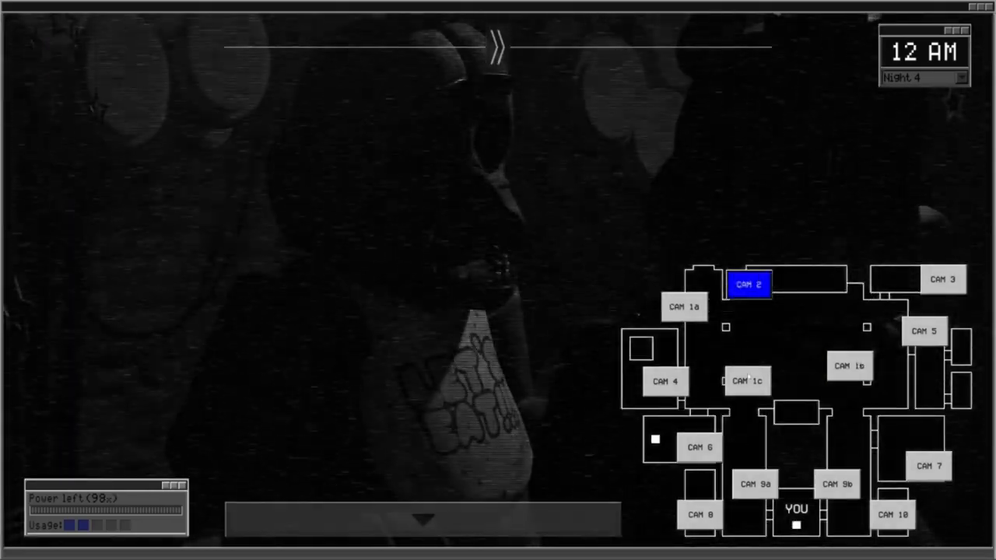
left_click(425, 520)
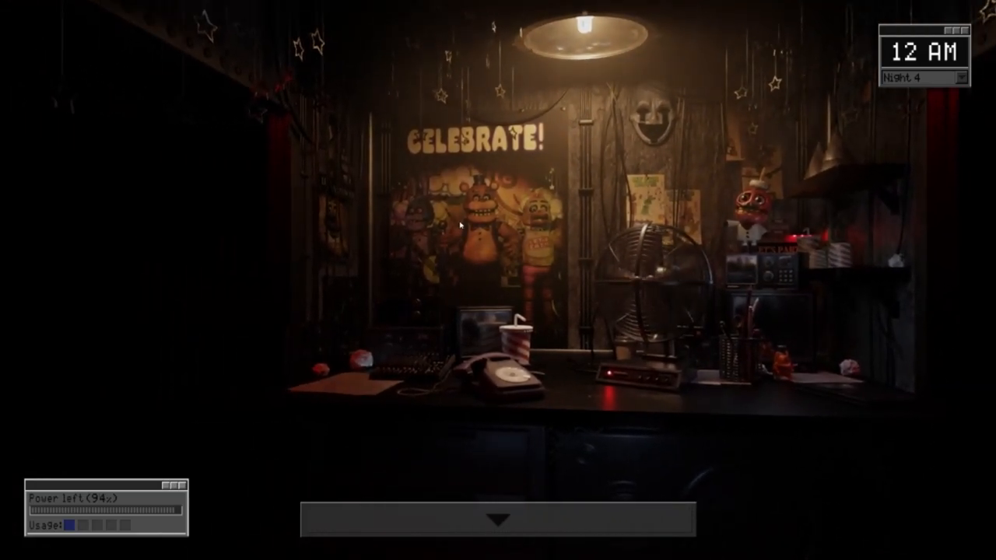
left_click(501, 517)
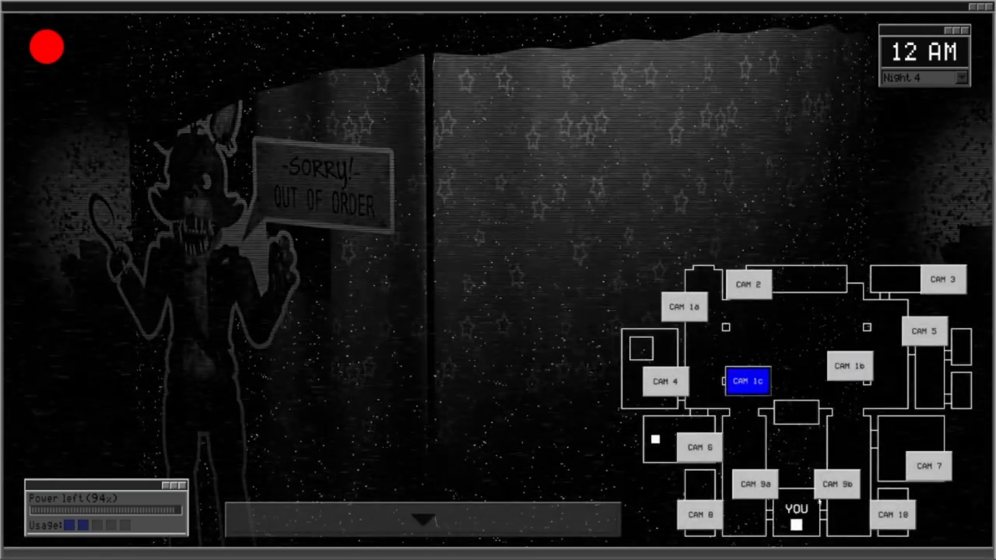
left_click(850, 365)
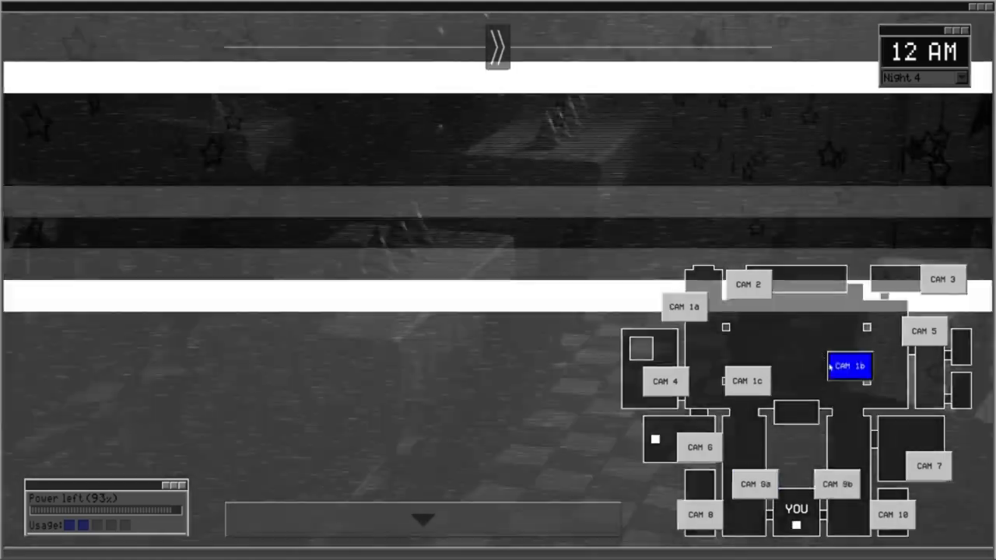
left_click(666, 382)
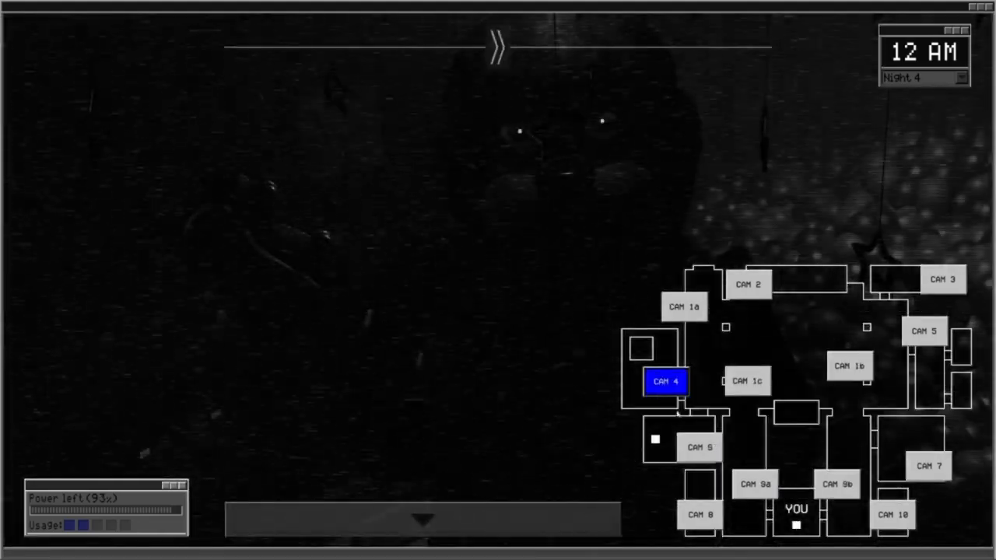
left_click(747, 381)
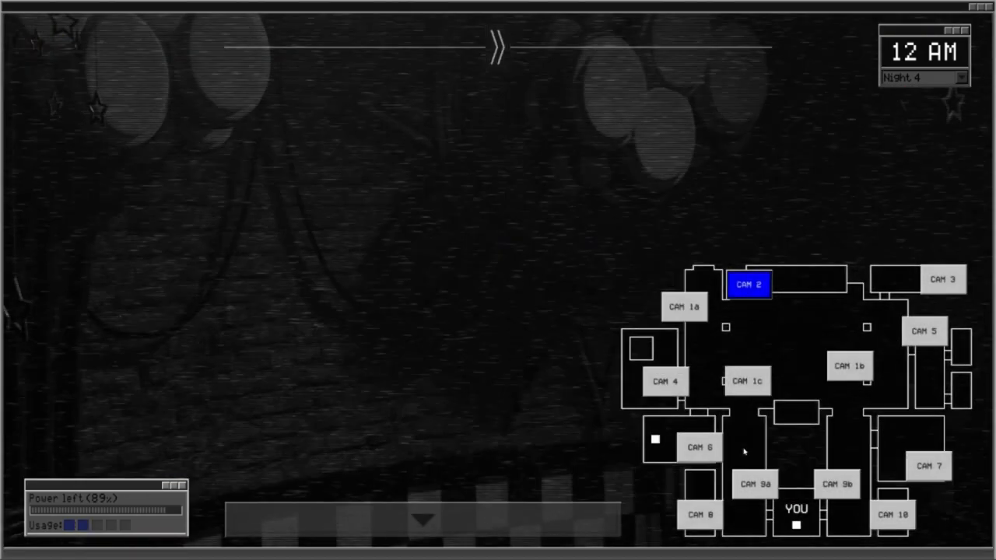
left_click(666, 381)
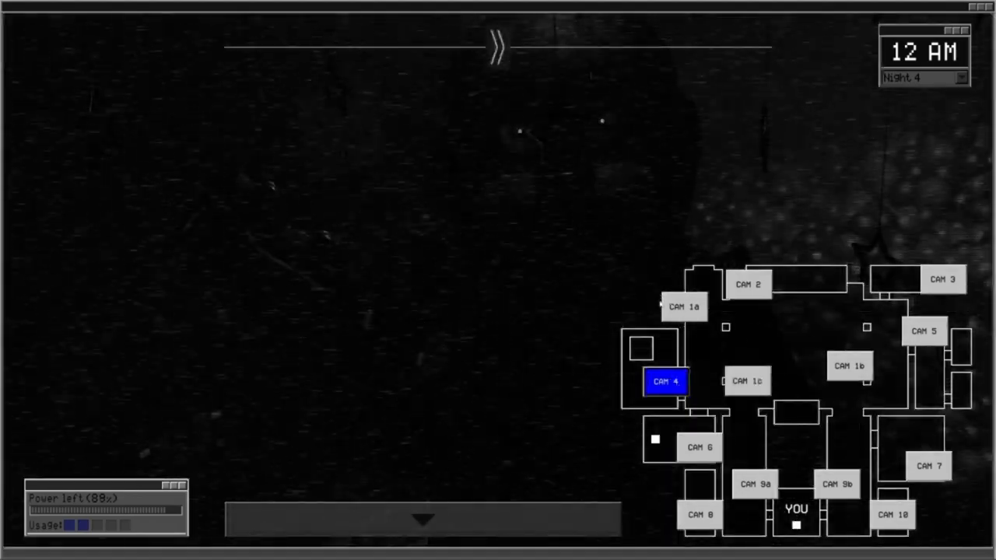
left_click(755, 484)
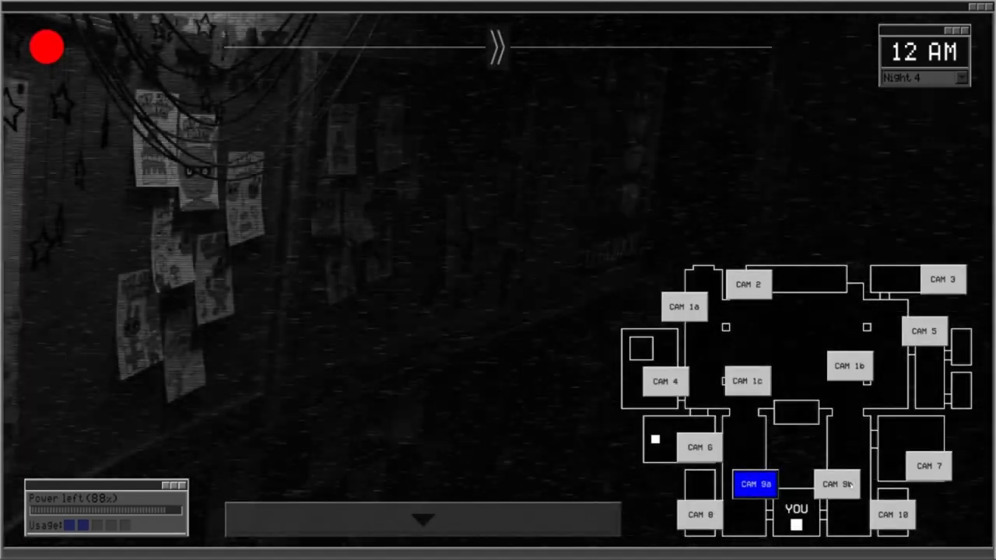
left_click(850, 366)
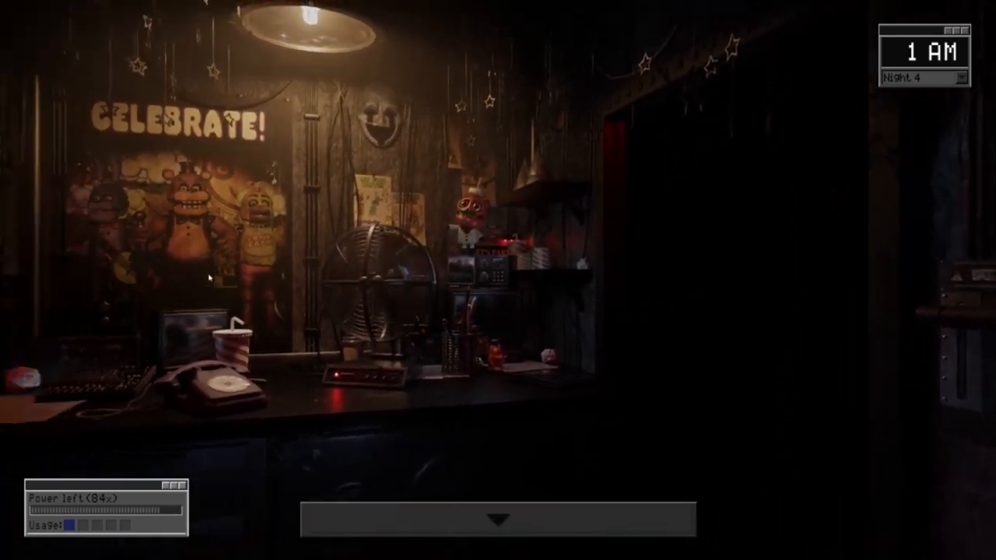
Step: Repeatedly check Foxy's curtain on CAM 1c and lower the monitor between looks until 2 AM
left_click(501, 519)
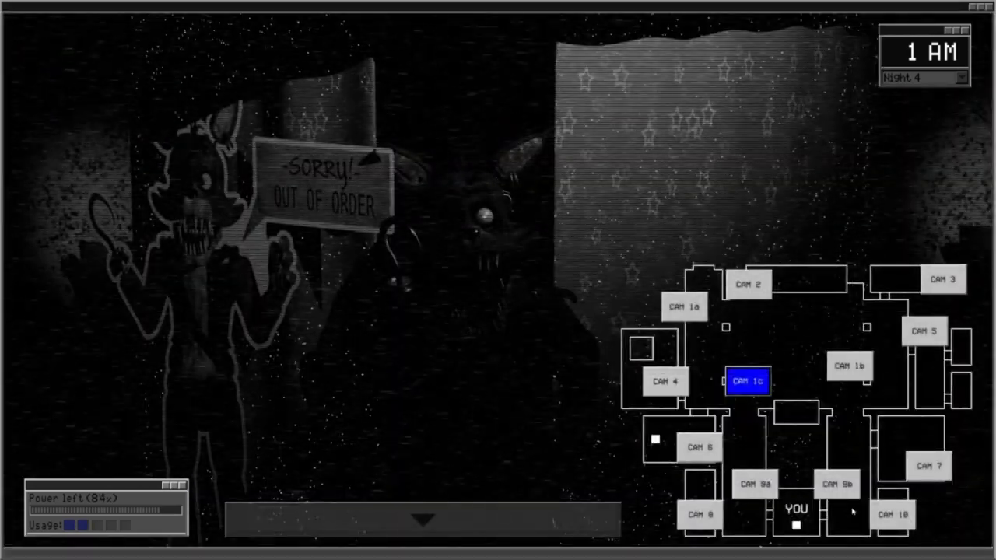
left_click(423, 520)
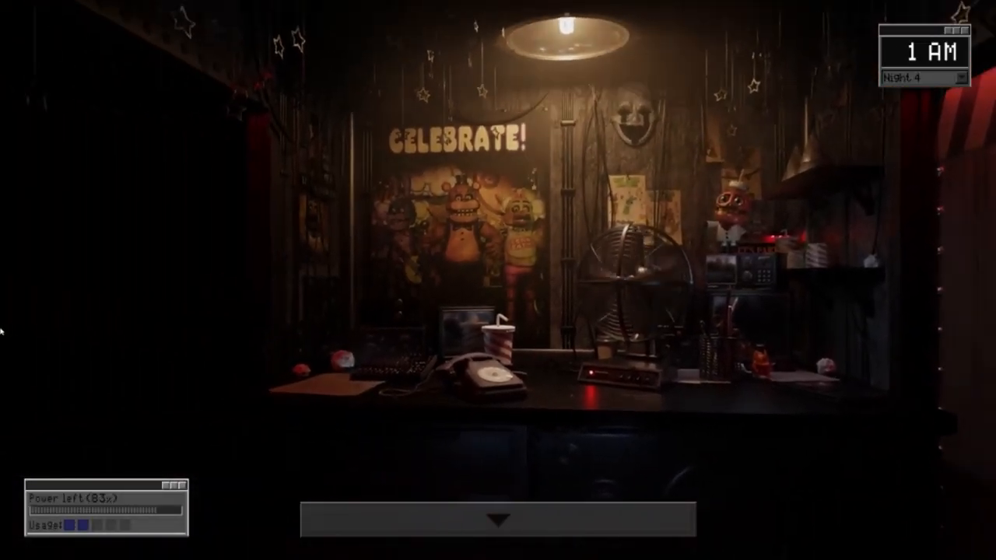
left_click(498, 518)
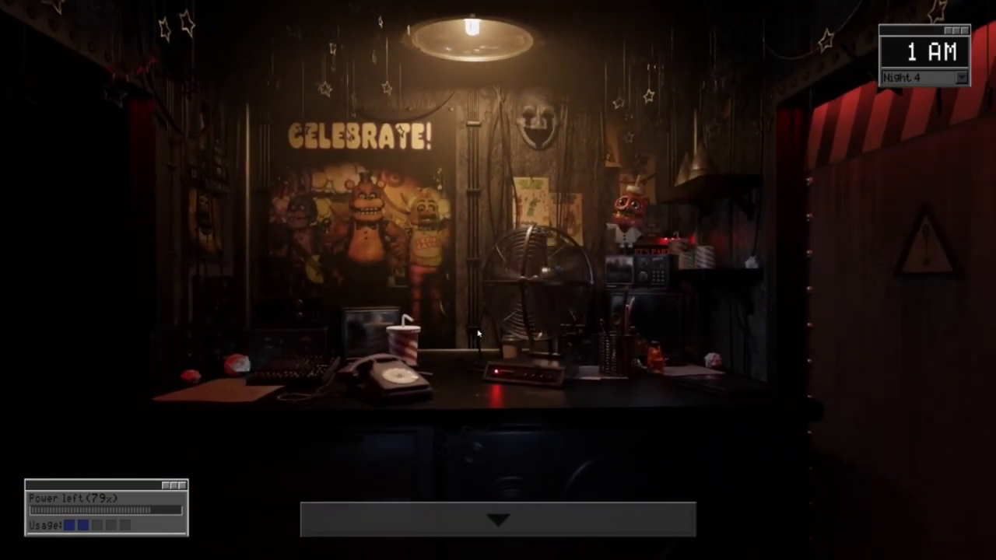
left_click(498, 519)
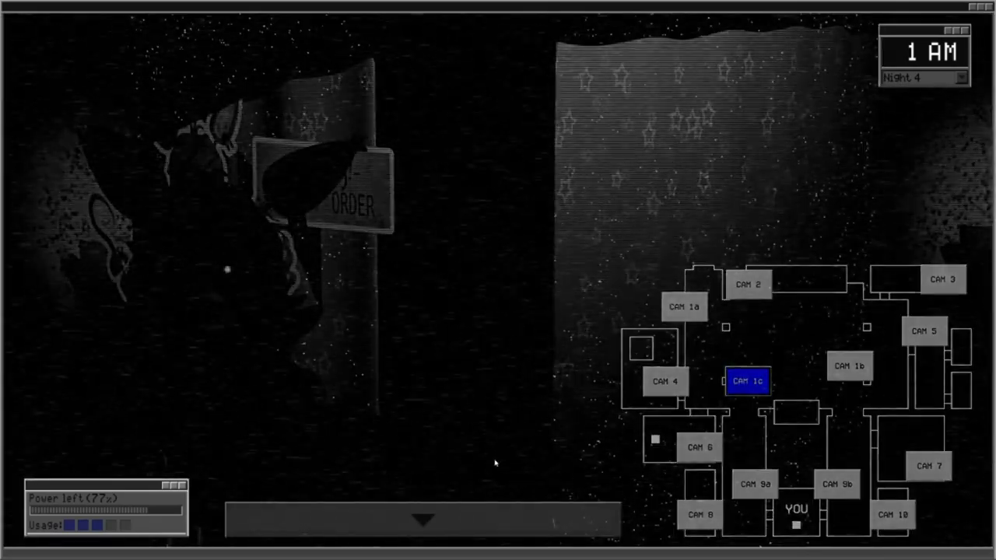
left_click(424, 520)
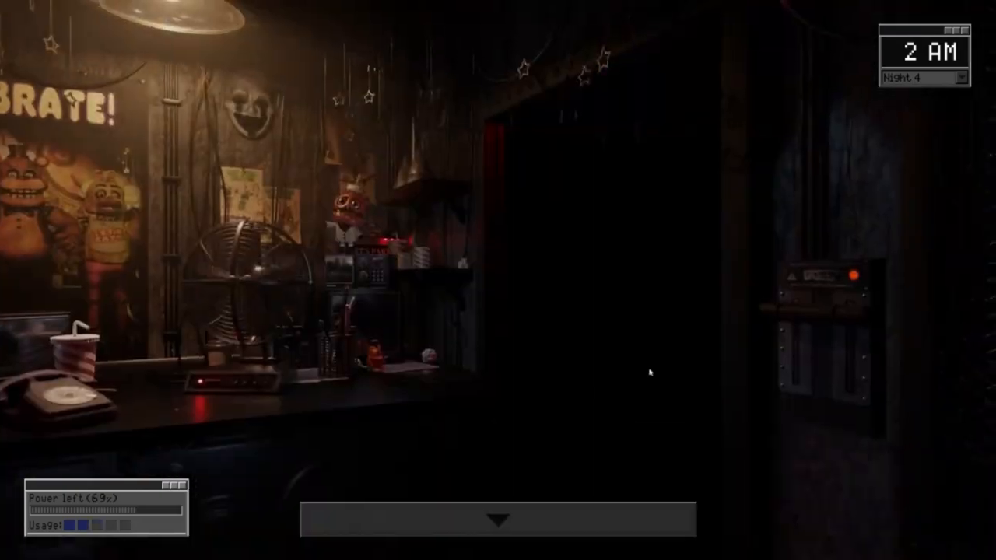
Step: Keep the side door shut into 3 AM, then reopen it with power around 45%
left_click(496, 517)
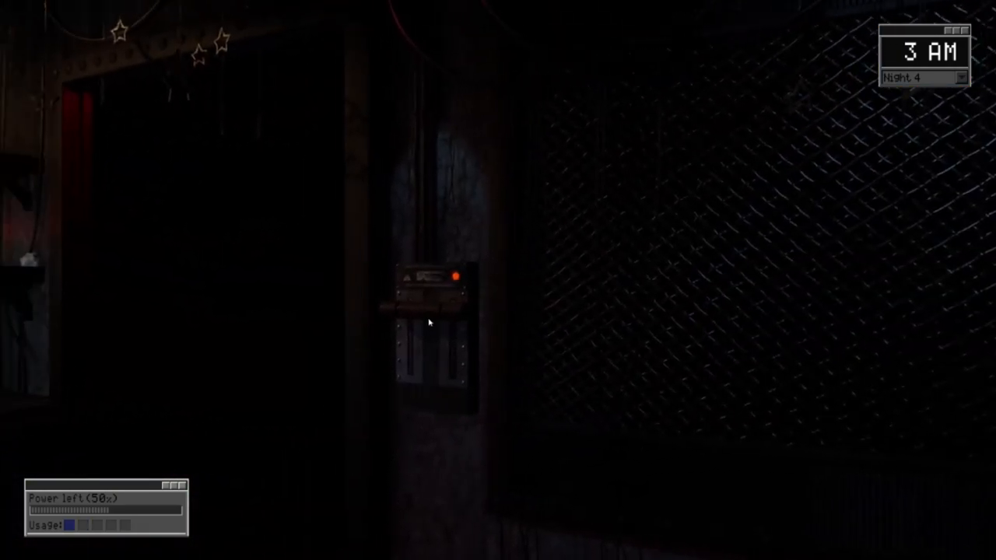
left_click(428, 322)
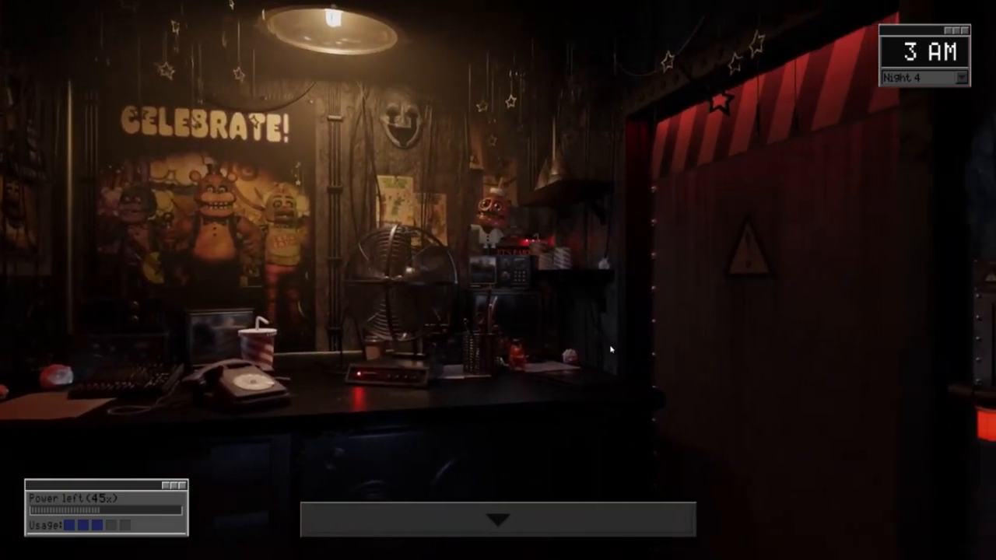
Step: Cycle the feeds through CAM 9b and CAM 7, ending on Foxy's curtain at 4 AM
left_click(501, 516)
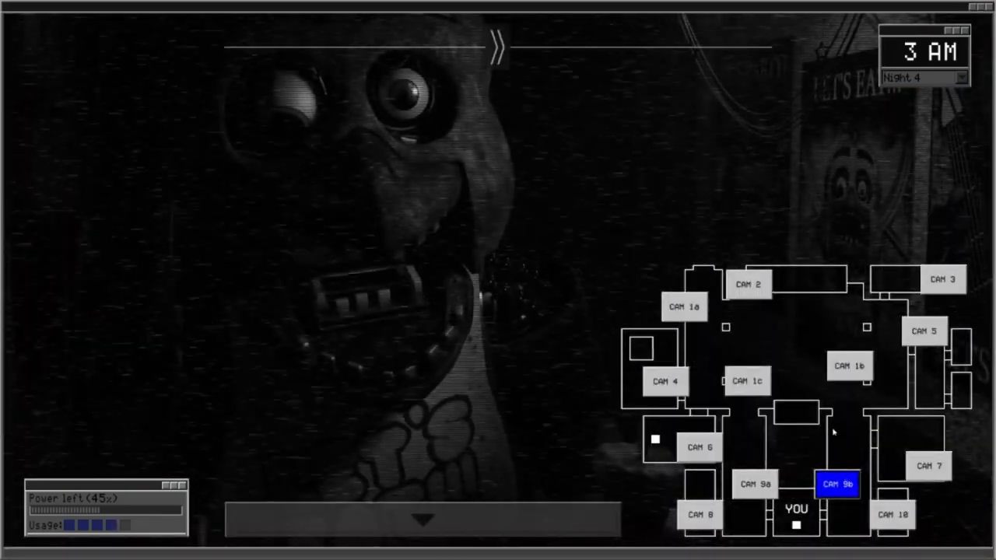
left_click(927, 465)
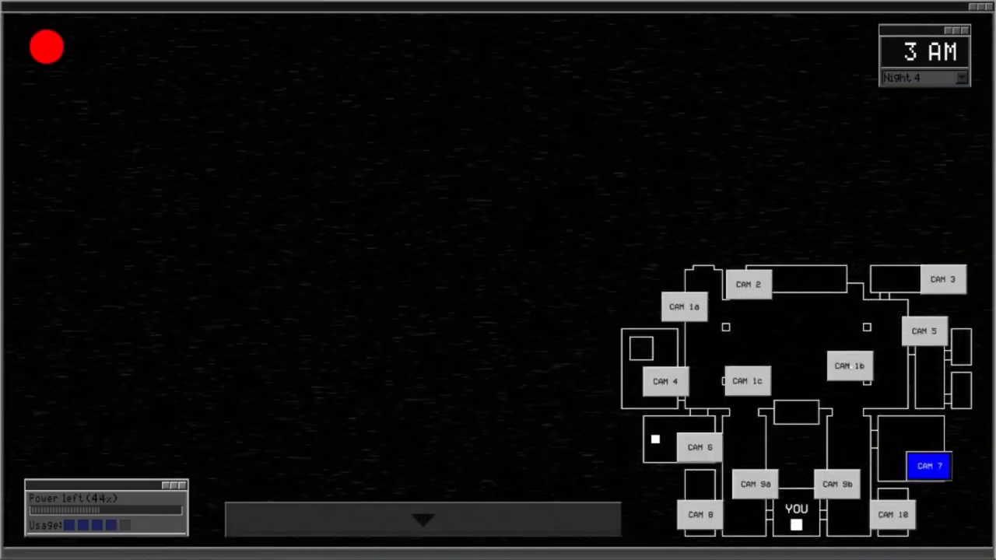
left_click(423, 519)
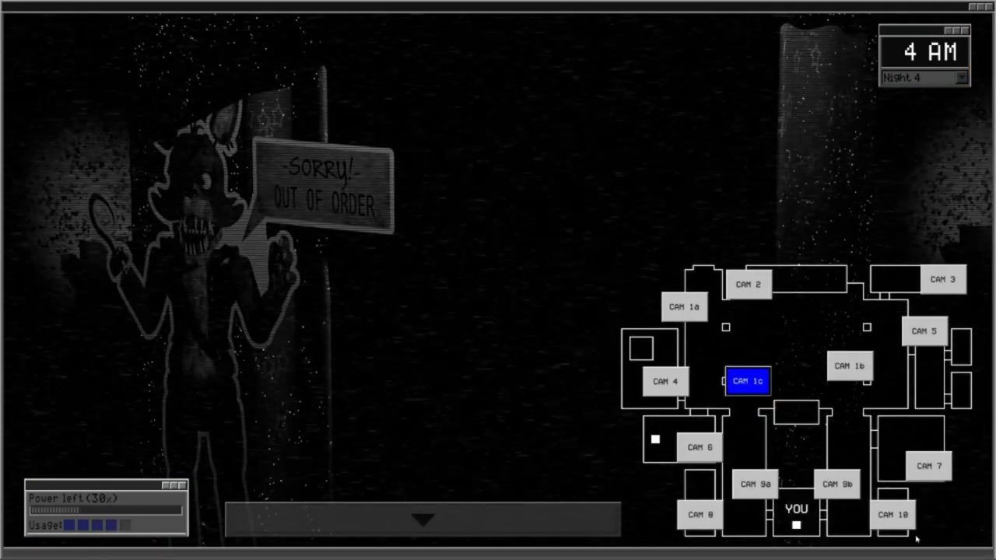
Step: Glance at CAM 1b and Foxy's CAM 1c, then lower the monitor back to the office
left_click(850, 366)
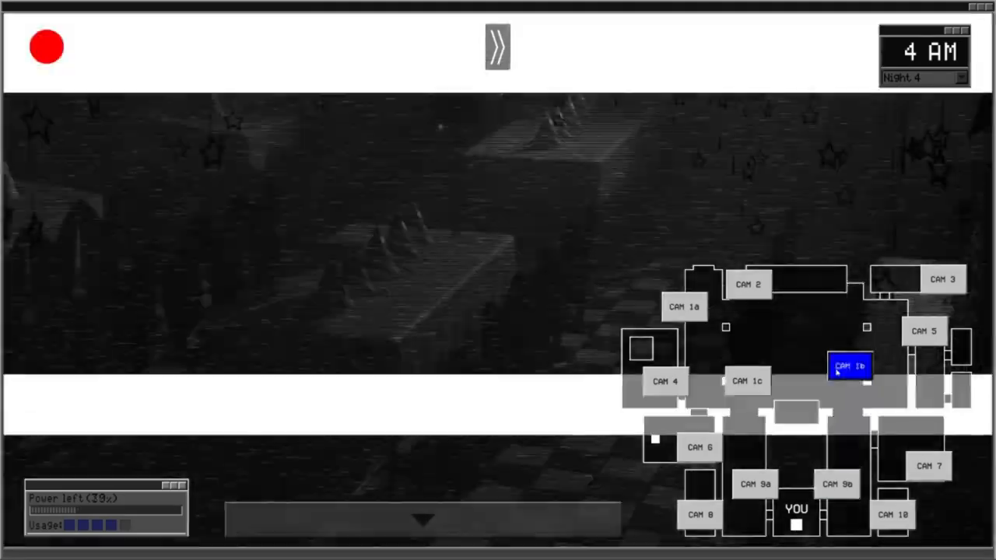
left_click(747, 379)
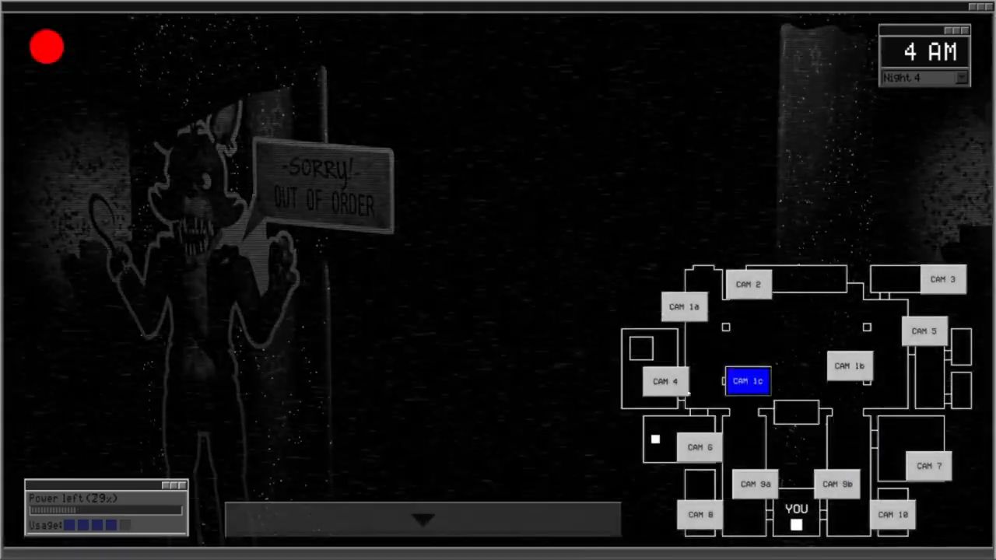
left_click(423, 519)
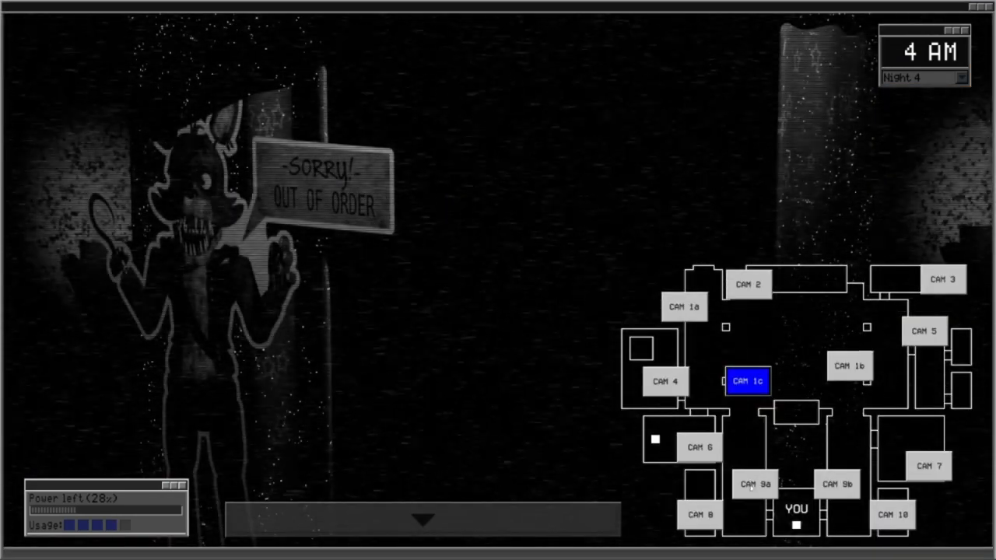
left_click(423, 519)
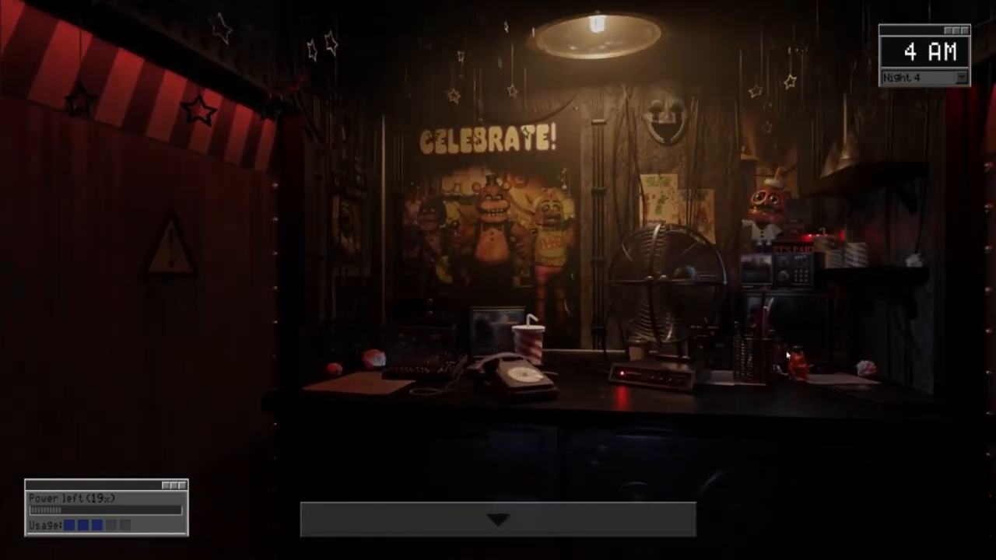
Step: Raise the monitor onto Foxy's curtain camera as 5 AM arrives with 7% power
left_click(501, 518)
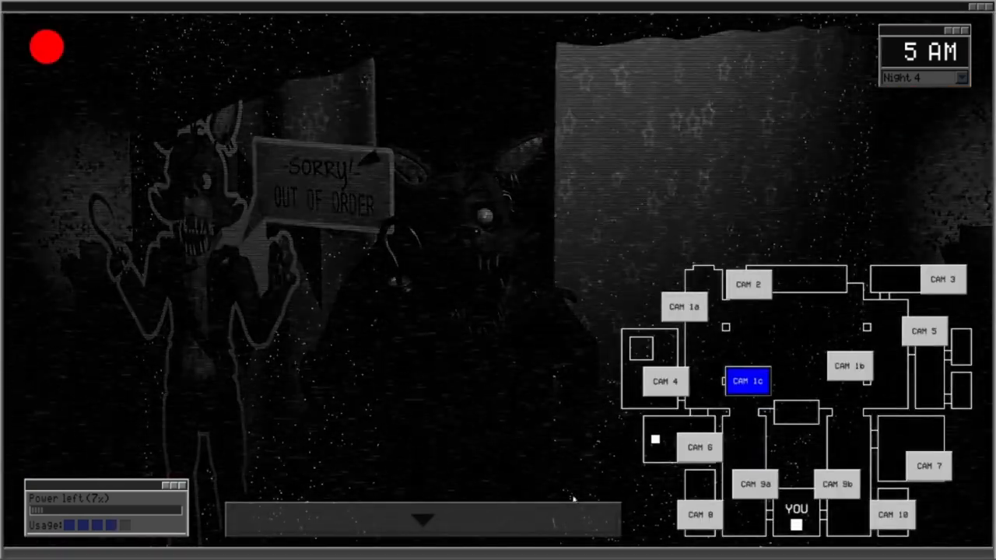
Step: Keep watching Pirate Cove on CAM 1c as power drops to 5% and Night 4 ends
left_click(423, 520)
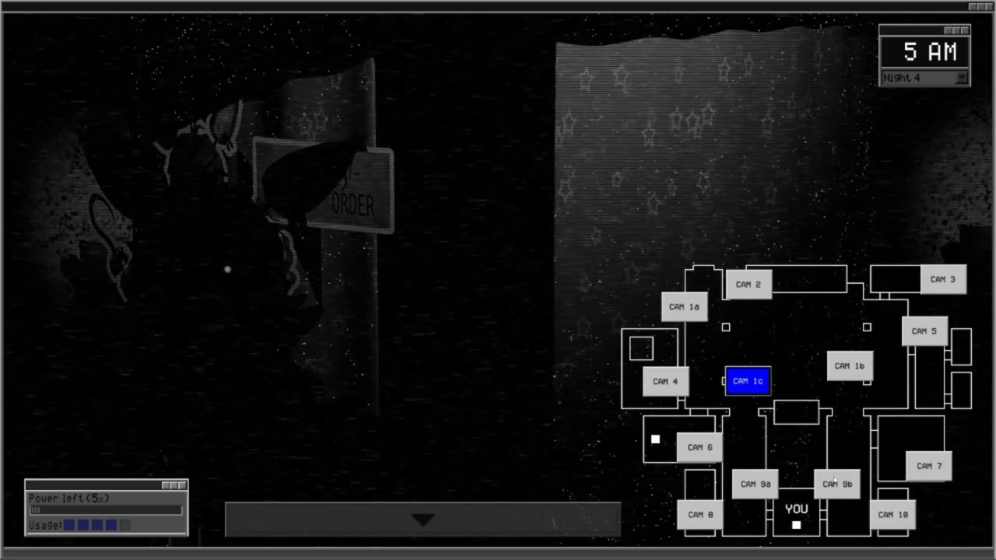
left_click(837, 484)
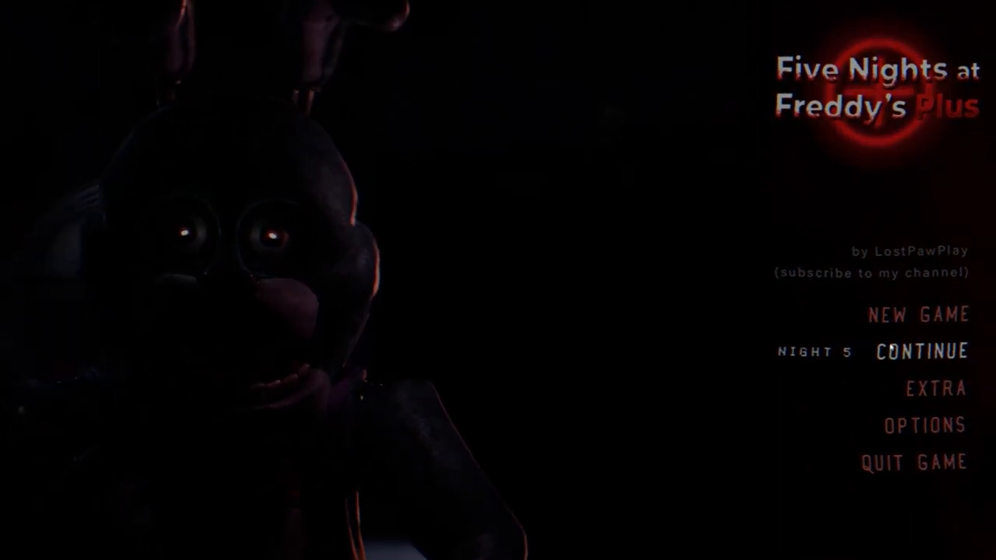
Step: Continue Night 5 from the title menu and begin the 12 AM shift
left_click(921, 352)
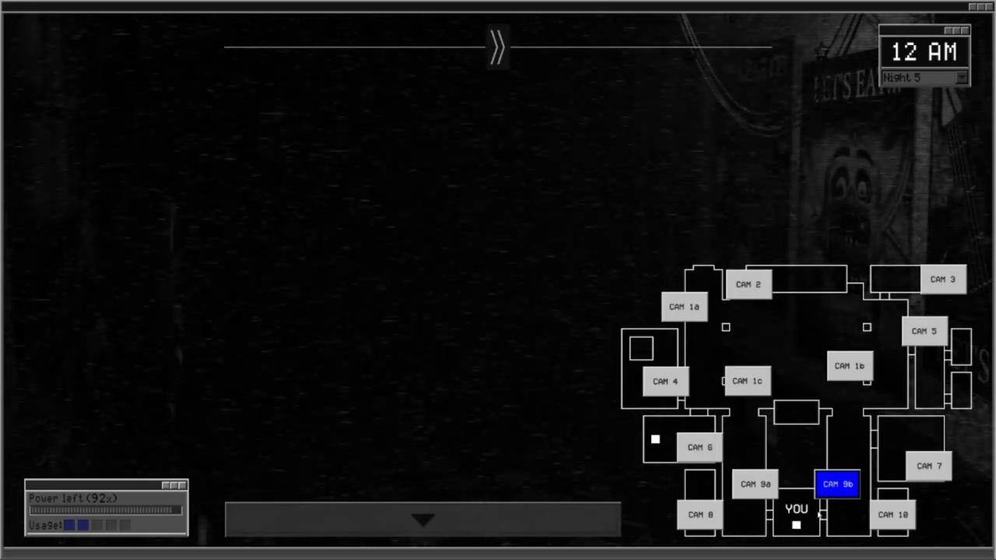
Step: View the LET'S ROCK! room on CAM 8, then lower the monitor back to the office
left_click(700, 513)
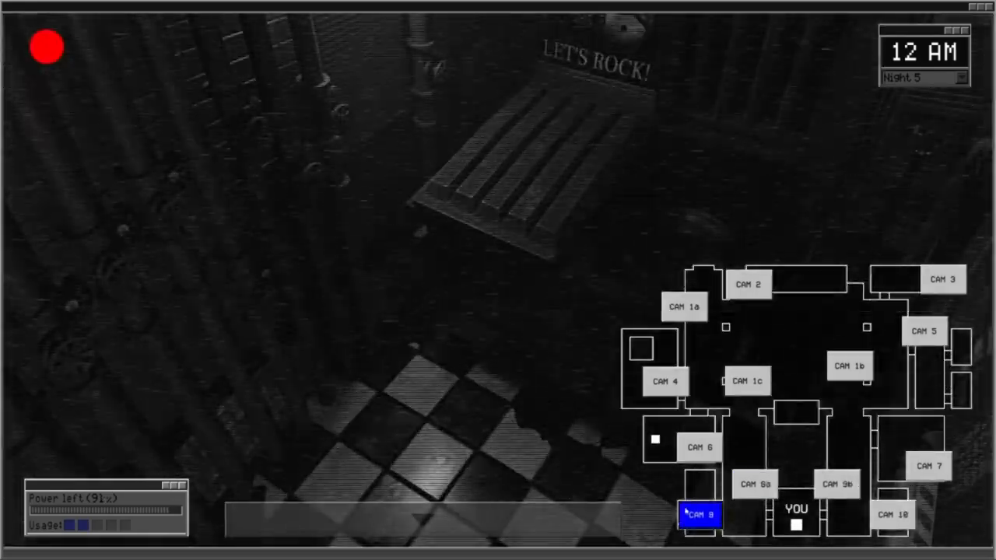
left_click(747, 382)
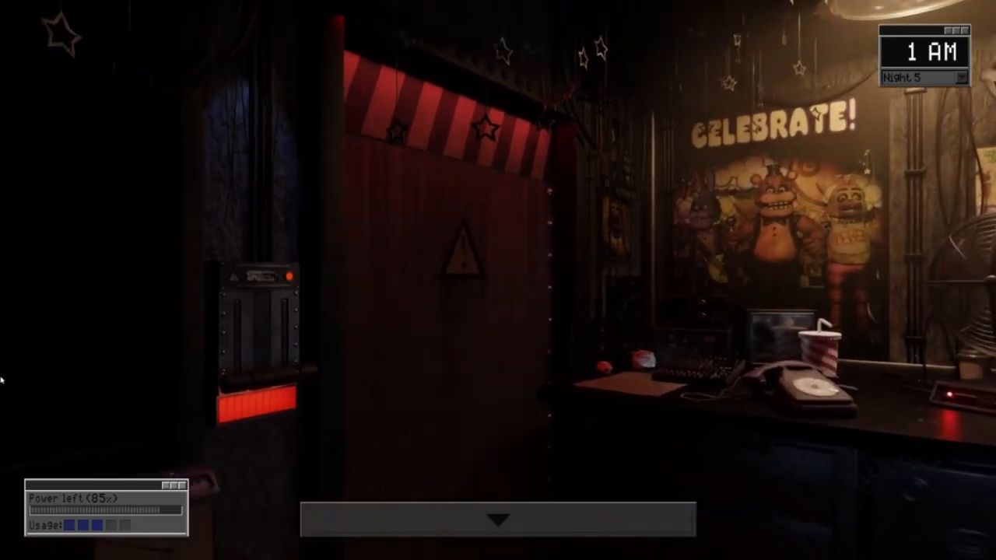
Step: Check Foxy's curtain on CAM 1c, glance at the office, then raise the monitor again toward CAM 10
left_click(498, 520)
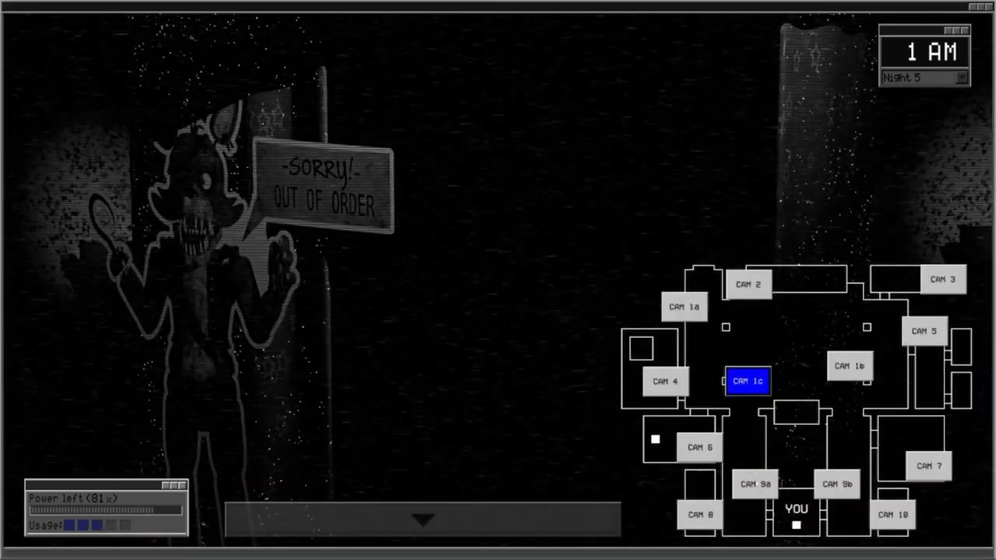
left_click(893, 513)
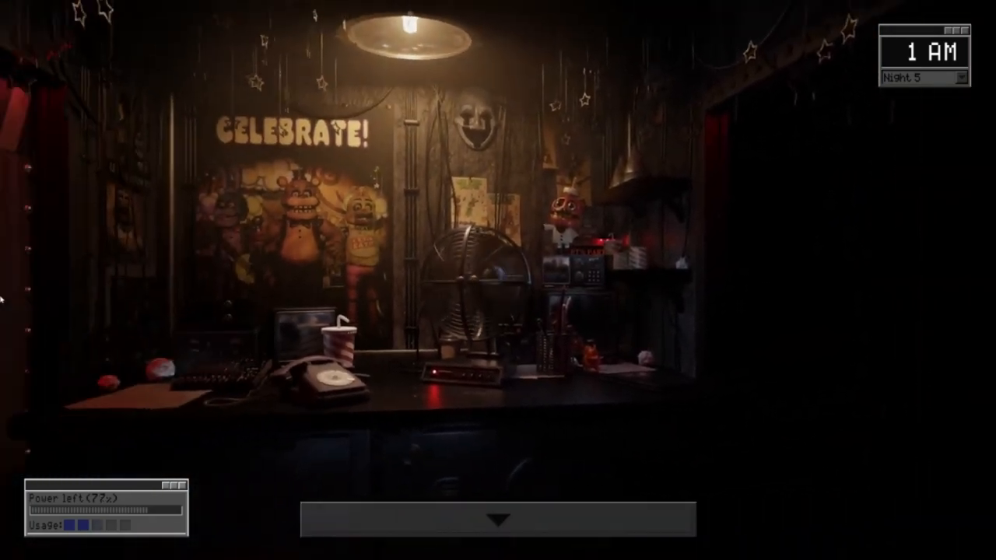
left_click(498, 520)
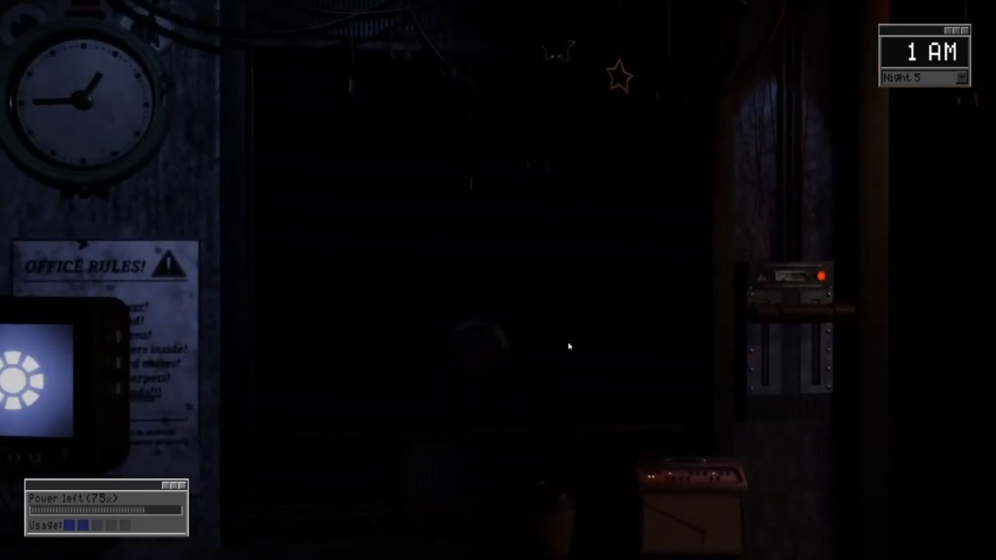
mouse_move(521, 336)
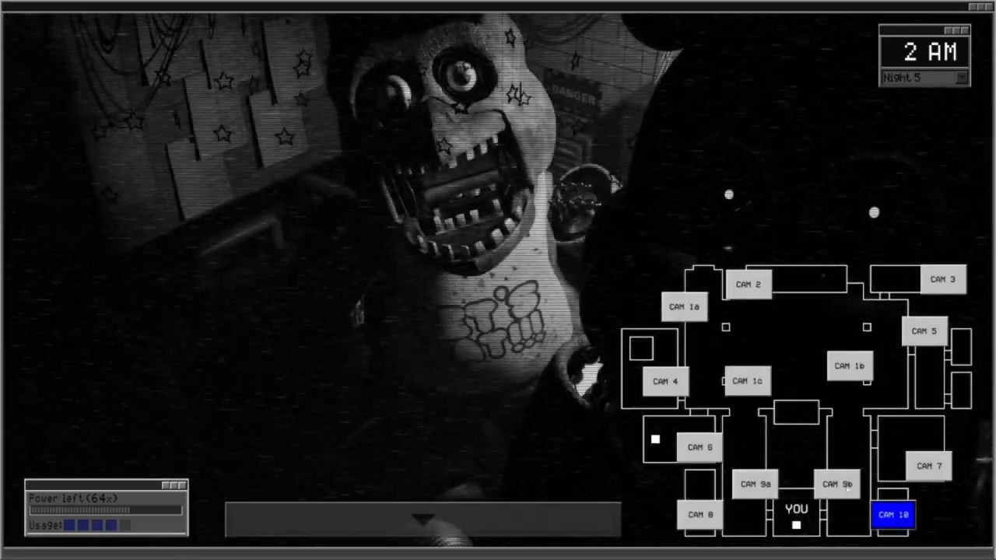
Step: Lower the monitor to the office, then raise it on CAM 1c to watch Pirate Cove at 3 AM
left_click(420, 529)
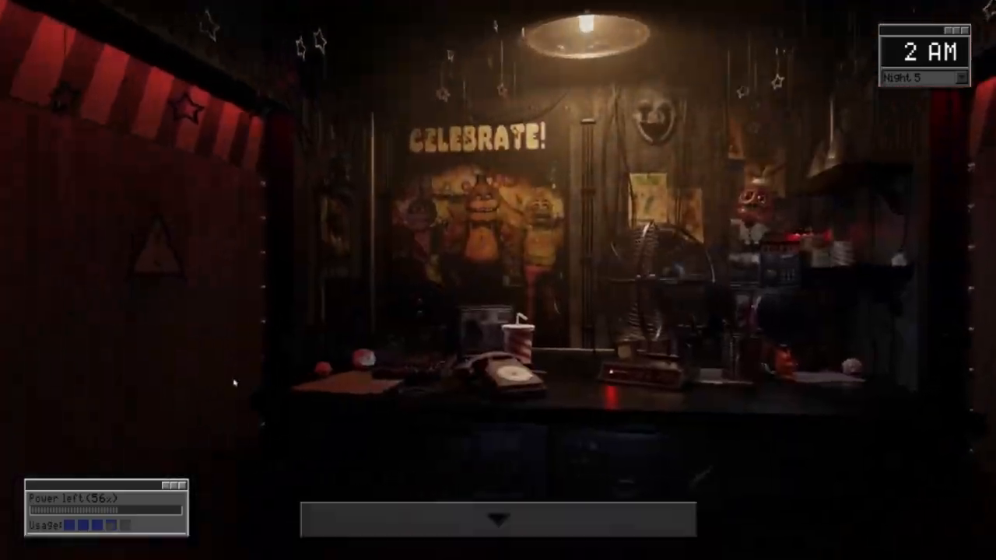
left_click(498, 516)
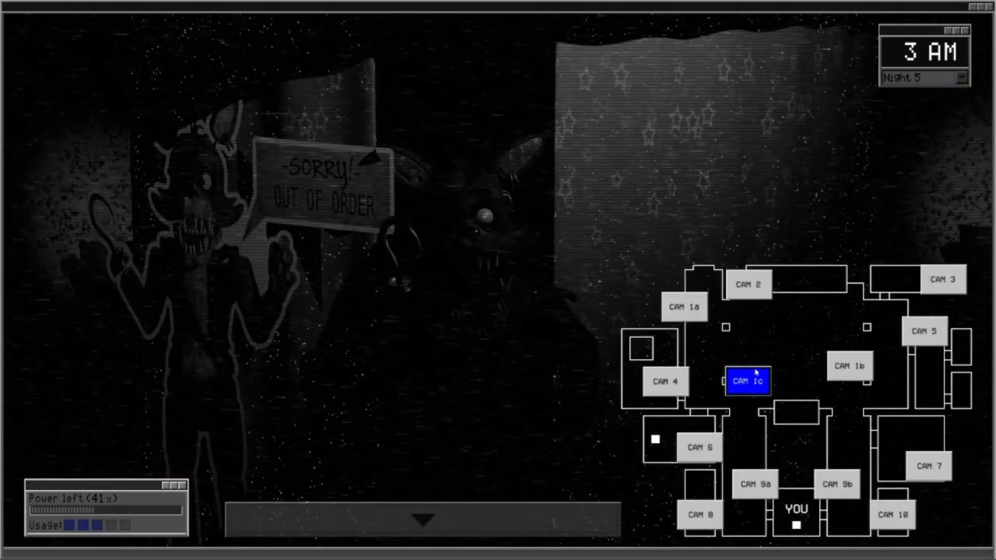
Step: Keep monitoring CAM 1c as the dark figure approaches Foxy's curtain until 4 AM
left_click(837, 484)
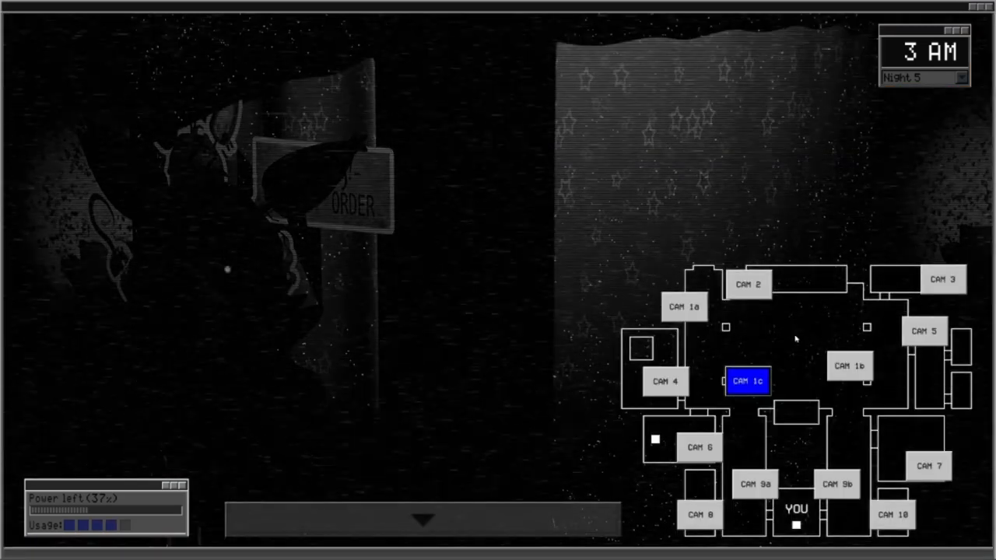
left_click(423, 519)
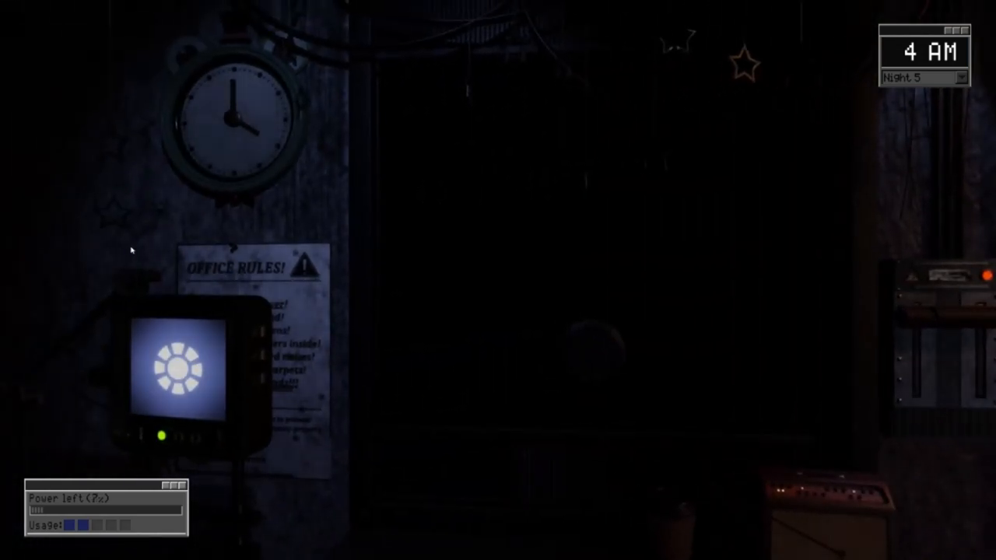
mouse_move(616, 274)
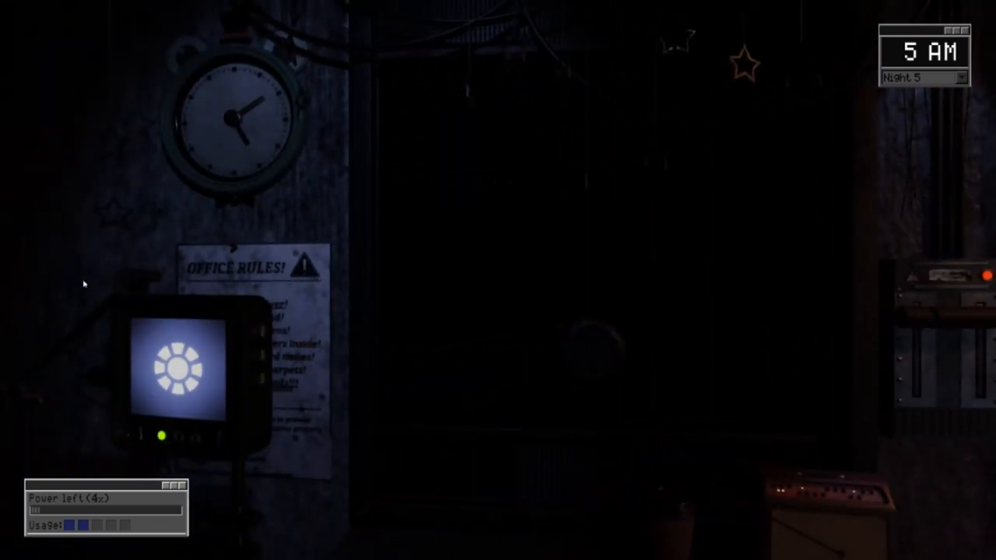
mouse_move(403, 237)
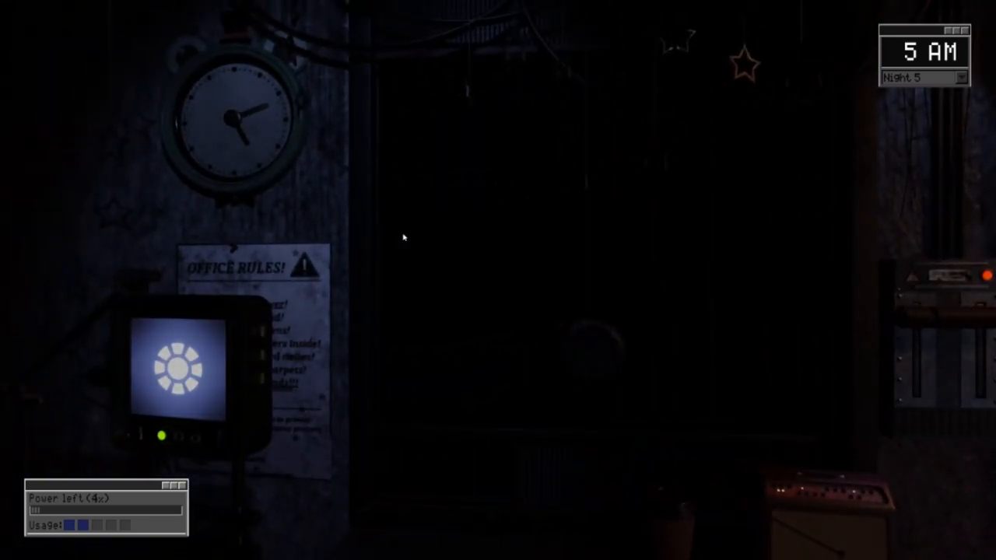